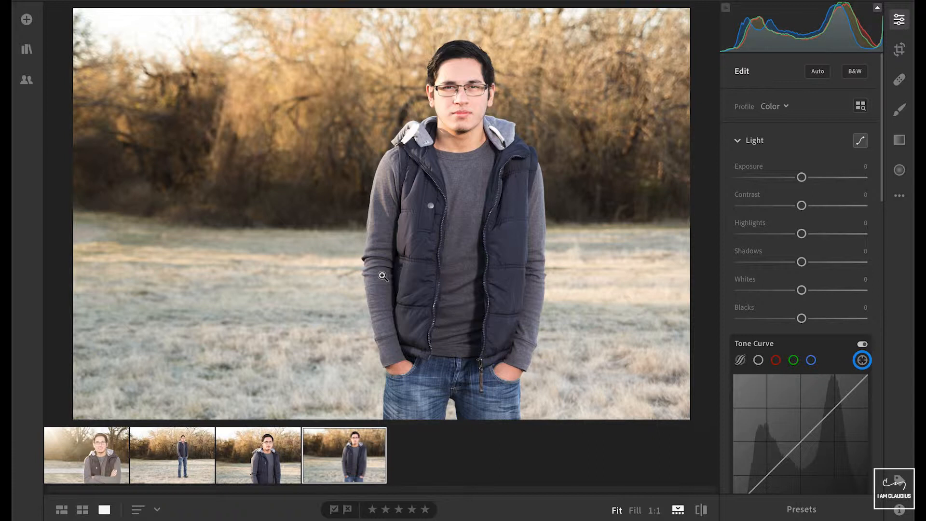
{"action": "mouse_move", "coordinate": [831, 190]}
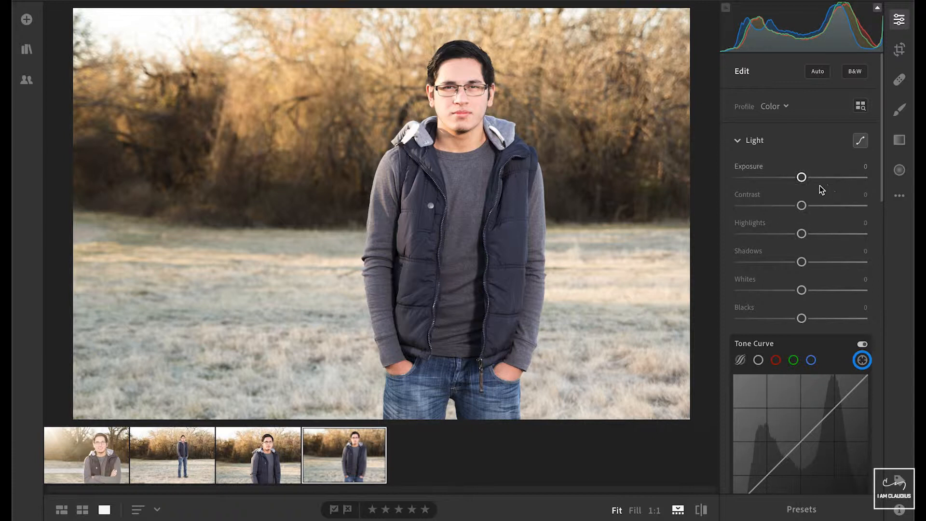
{"action": "mouse_move", "coordinate": [802, 178]}
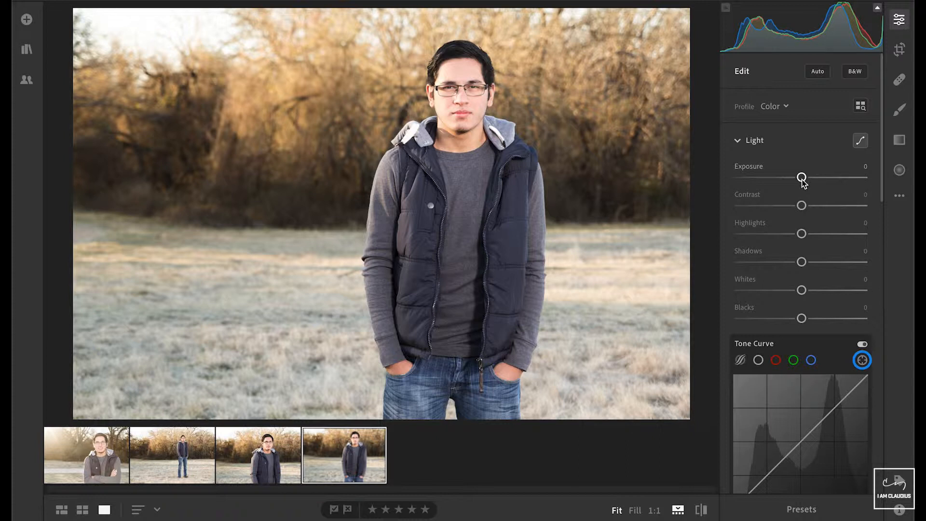
- Set Exposure to -0.04, Contrast to +27 and Highlights to +23
{"action": "left_click_drag", "start_coordinate": [802, 177], "coordinate": [803, 178]}
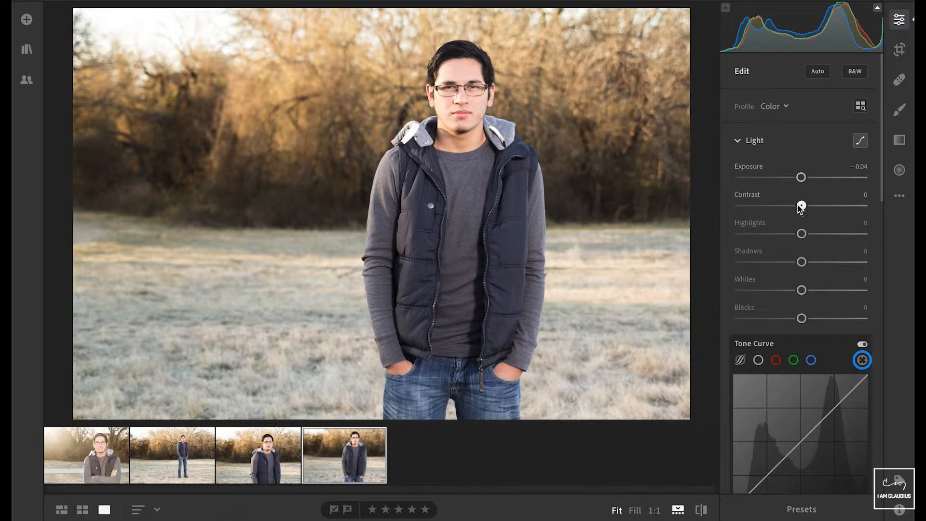
{"action": "left_click_drag", "start_coordinate": [801, 206], "coordinate": [816, 205]}
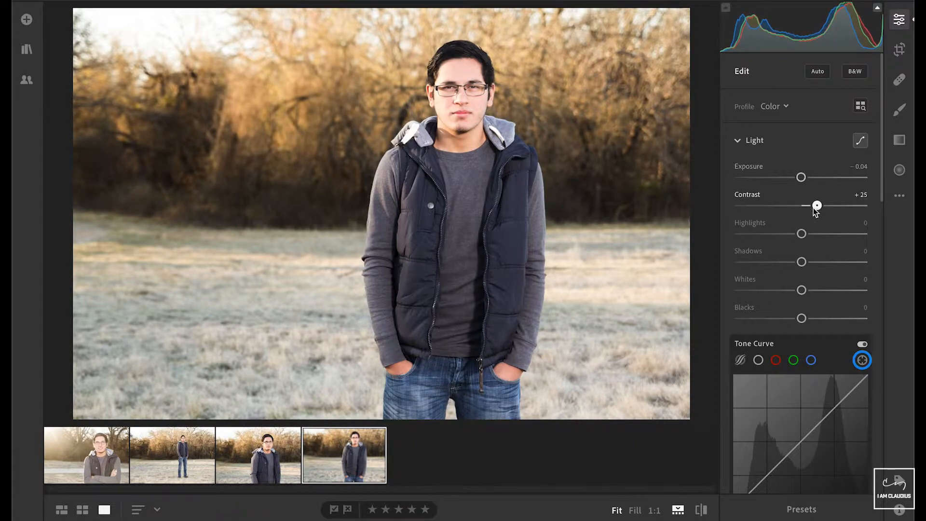
{"action": "left_click_drag", "start_coordinate": [817, 205], "coordinate": [820, 205]}
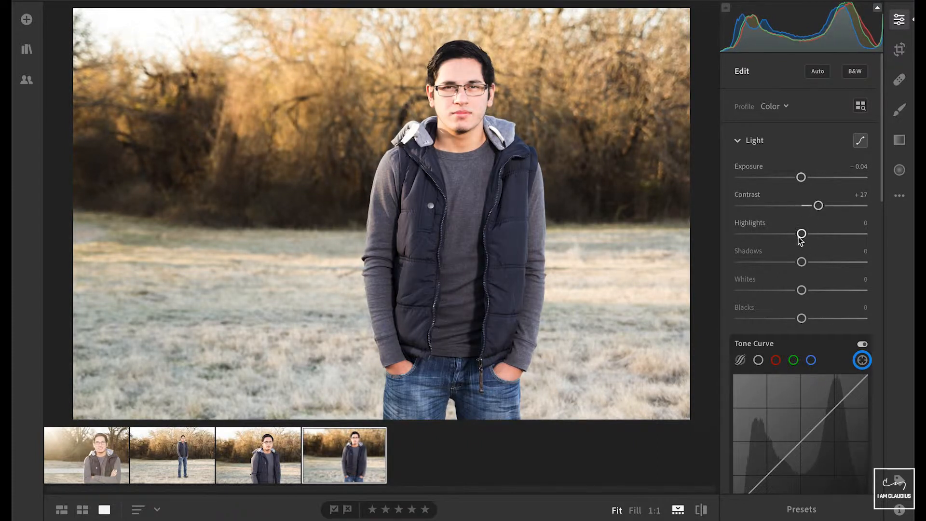
{"action": "left_click_drag", "start_coordinate": [801, 233], "coordinate": [816, 233]}
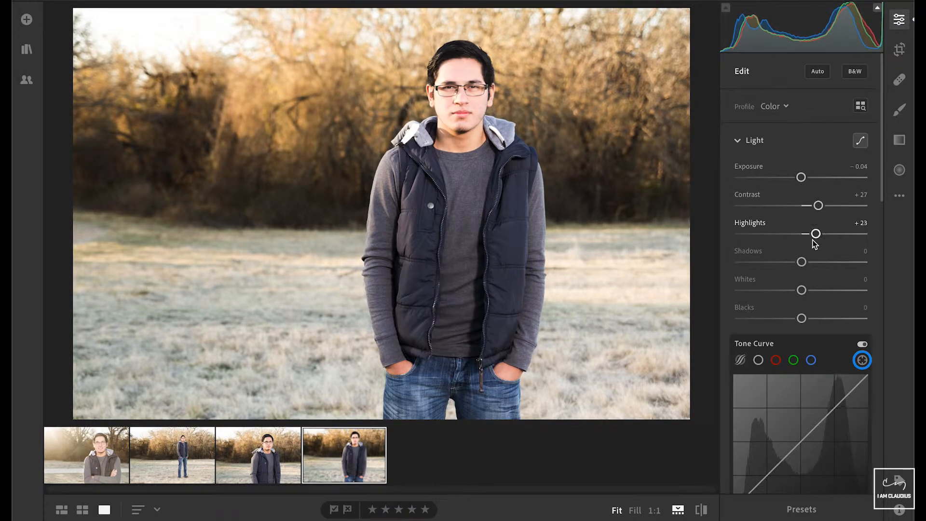
- Lift Shadows to +18, and lower Whites to -31 and Blacks to -25
{"action": "left_click_drag", "start_coordinate": [801, 261], "coordinate": [810, 262]}
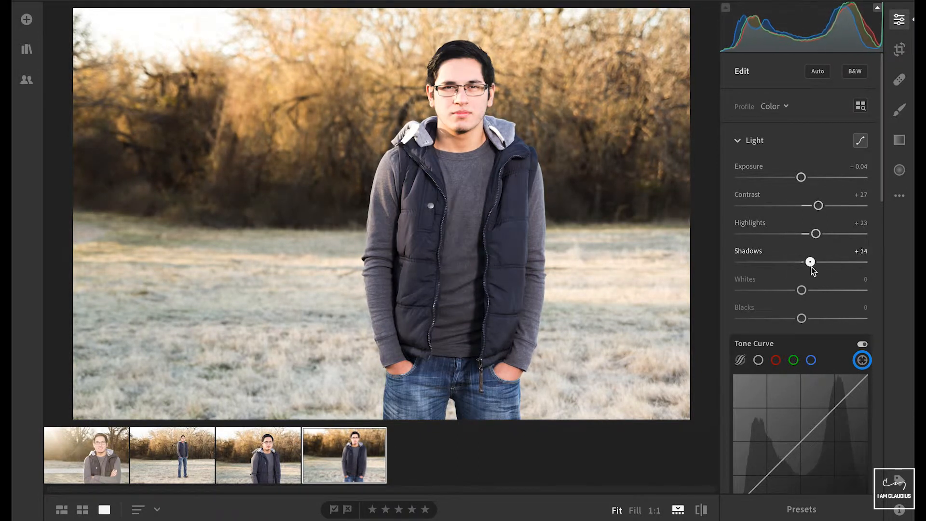
{"action": "left_click_drag", "start_coordinate": [810, 262], "coordinate": [812, 262]}
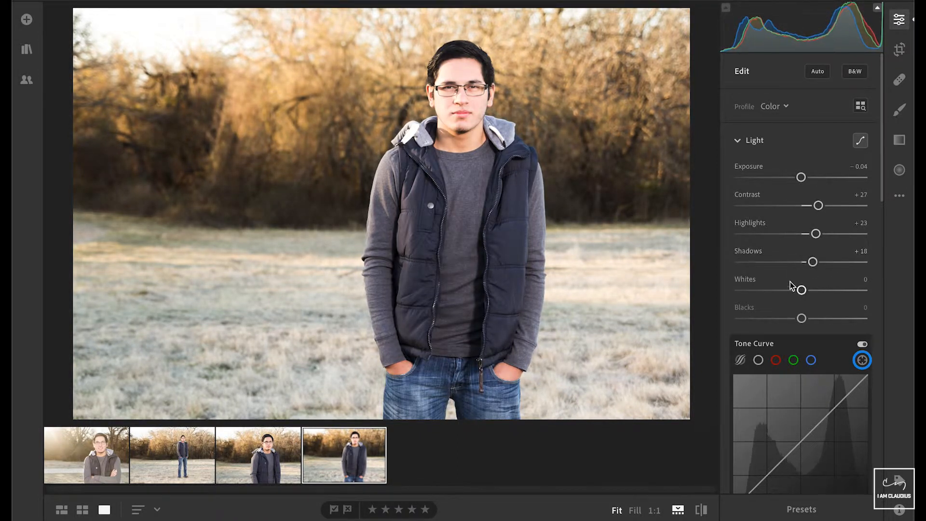
{"action": "left_click_drag", "start_coordinate": [801, 290], "coordinate": [783, 290]}
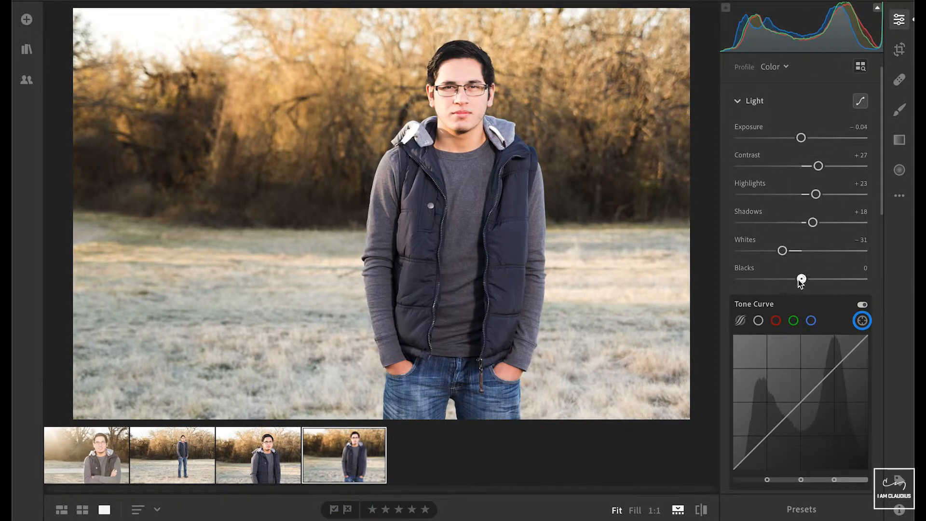
{"action": "left_click_drag", "start_coordinate": [801, 278], "coordinate": [786, 278]}
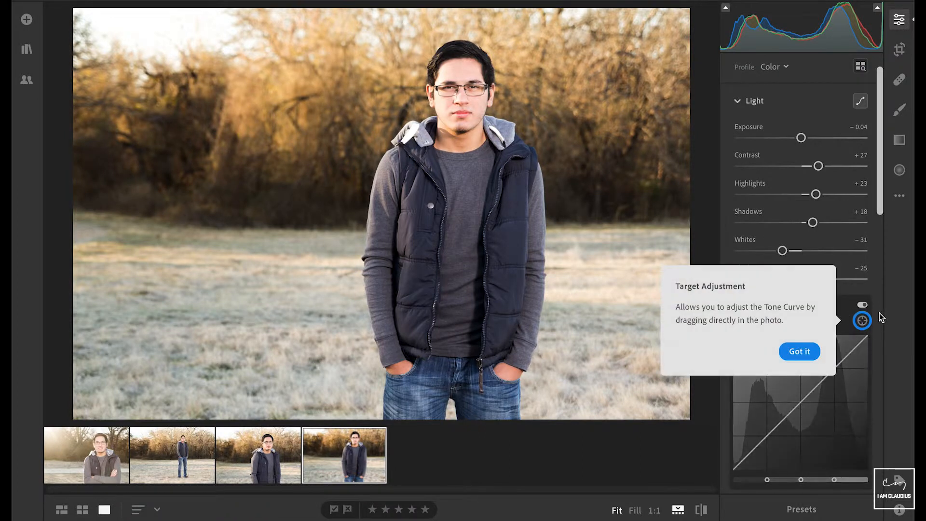
- Dismiss the Target Adjustment tip and raise Vibrance to +14
{"action": "scroll", "scroll_direction": "down", "scroll_amount": 3}
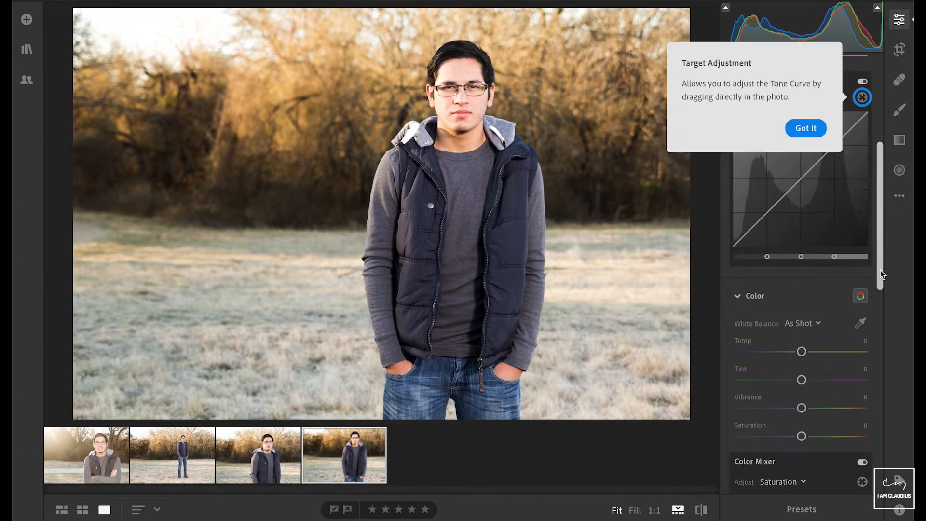
{"action": "left_click", "coordinate": [804, 129]}
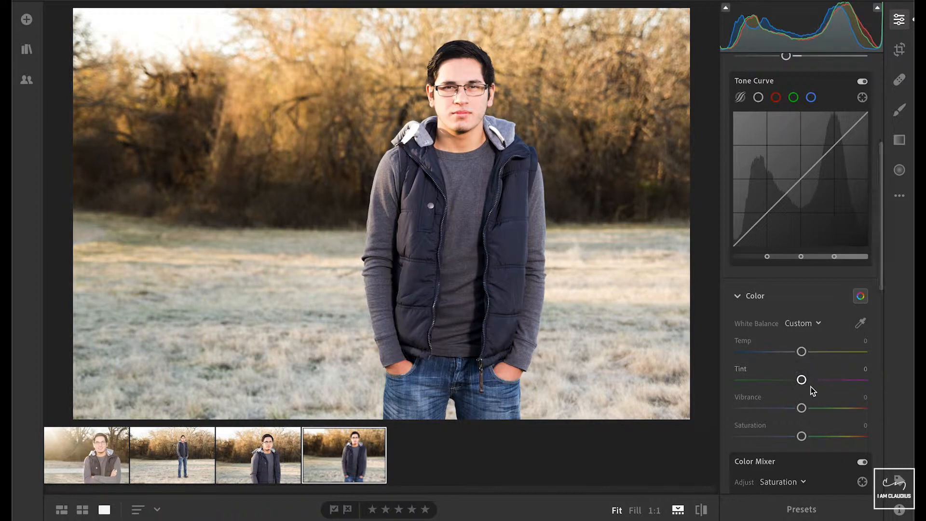
{"action": "scroll", "scroll_direction": "down", "scroll_amount": 3}
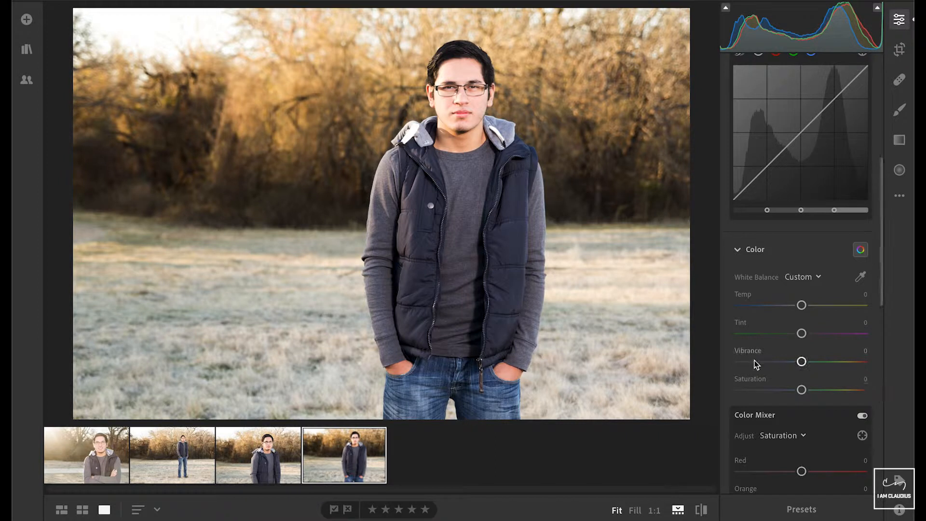
{"action": "left_click_drag", "start_coordinate": [802, 361], "coordinate": [809, 362]}
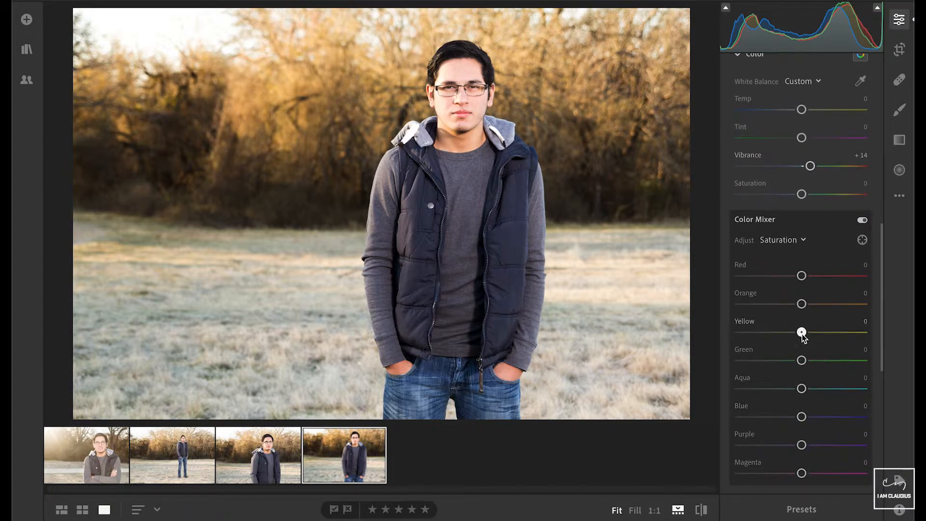
- In Color Mixer, raise Yellow saturation to +32 and Red saturation to +11
{"action": "left_click_drag", "start_coordinate": [802, 331], "coordinate": [829, 331]}
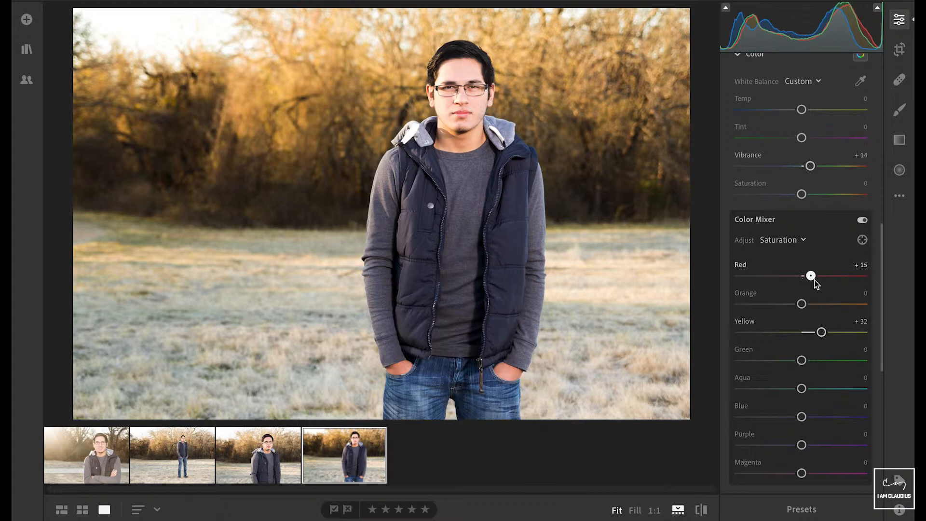
{"action": "left_click_drag", "start_coordinate": [811, 274], "coordinate": [808, 275]}
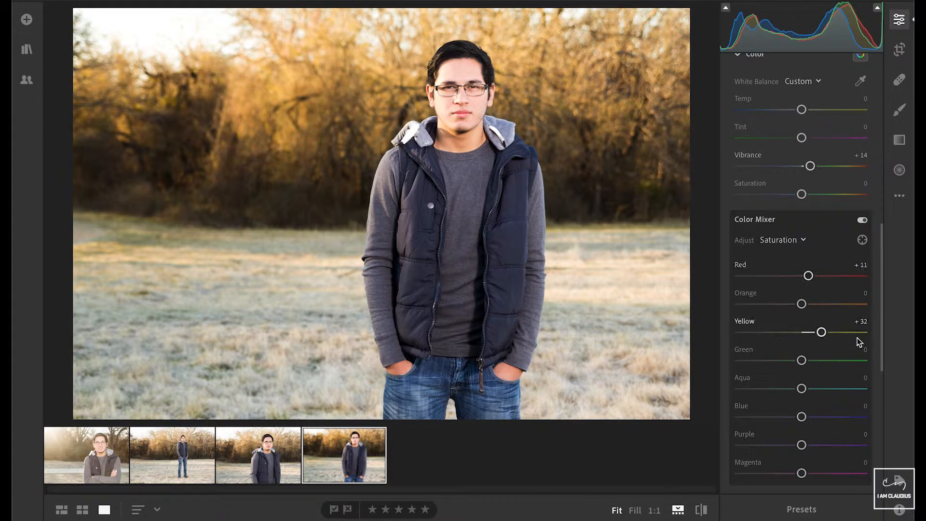
- Add Clarity +17, set Sharpening to 32 and Color Noise Reduction to 34
{"action": "scroll", "scroll_direction": "down", "scroll_amount": 3}
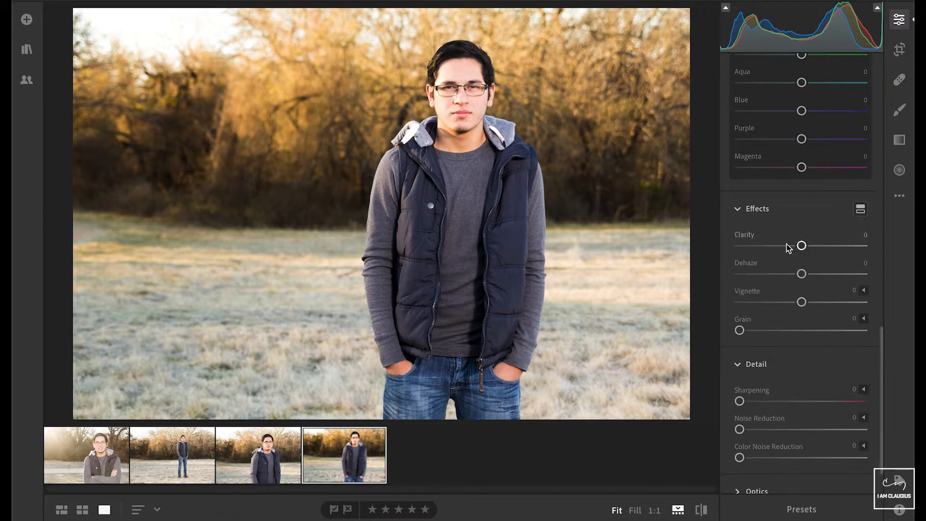
{"action": "left_click_drag", "start_coordinate": [801, 245], "coordinate": [811, 245]}
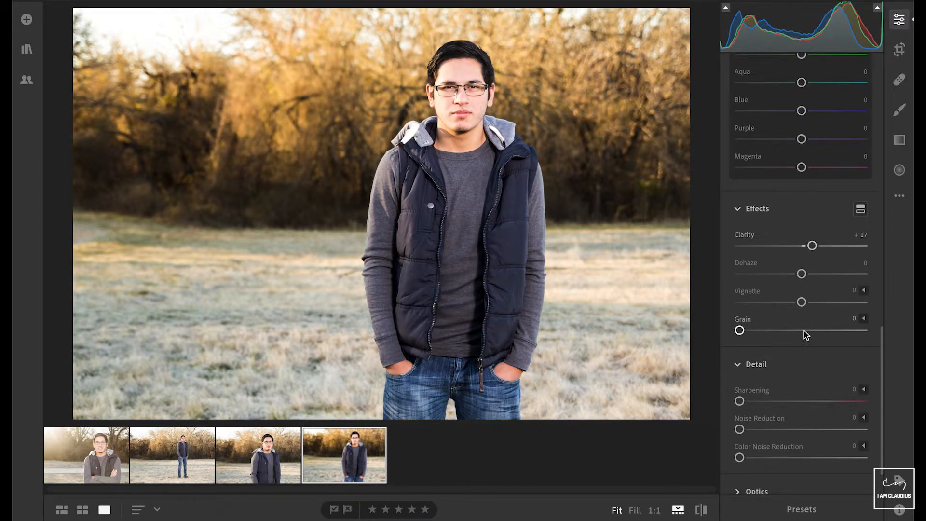
{"action": "left_click_drag", "start_coordinate": [740, 457], "coordinate": [782, 457]}
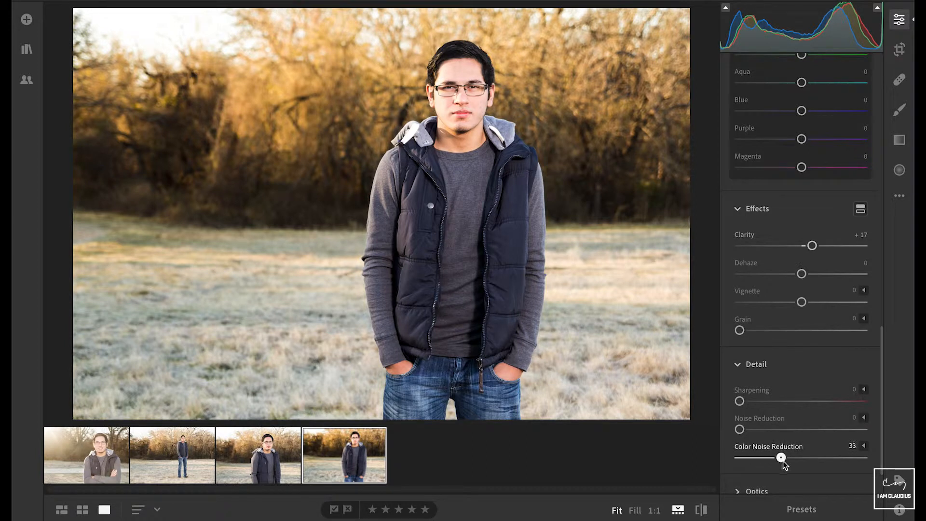
{"action": "left_click_drag", "start_coordinate": [740, 401], "coordinate": [758, 401]}
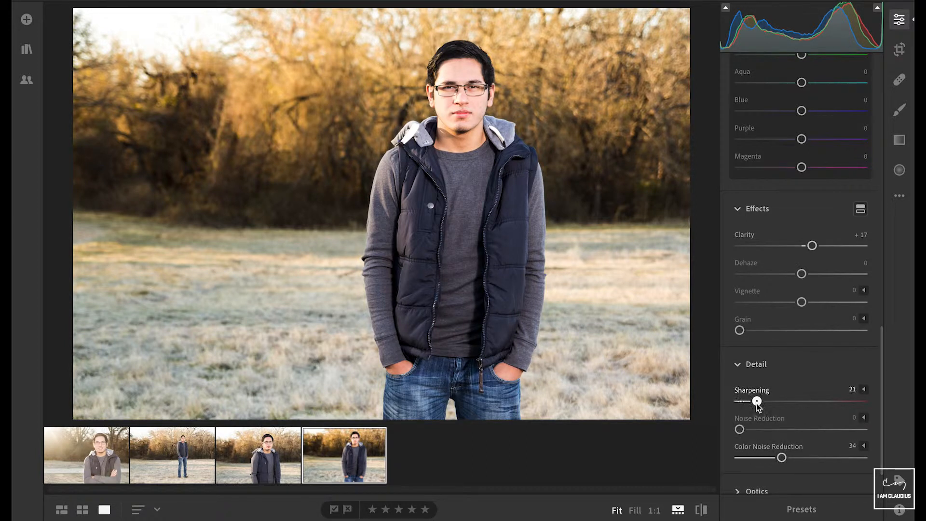
{"action": "left_click_drag", "start_coordinate": [758, 401], "coordinate": [767, 401]}
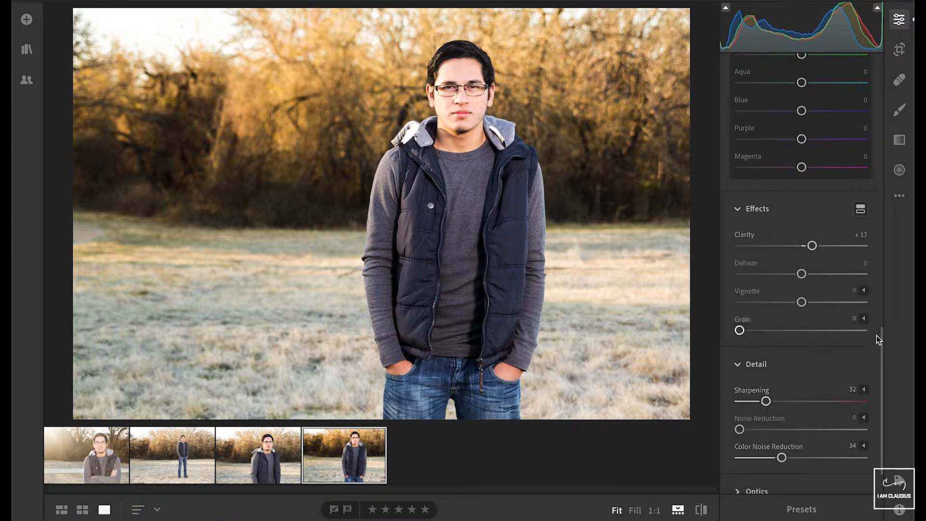
{"action": "scroll", "scroll_direction": "down", "scroll_amount": 3}
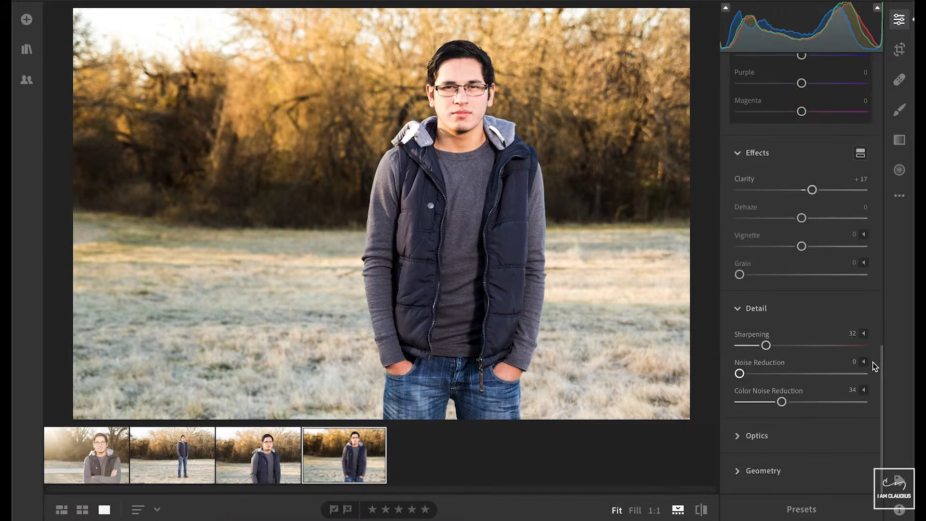
{"action": "left_click", "coordinate": [758, 435]}
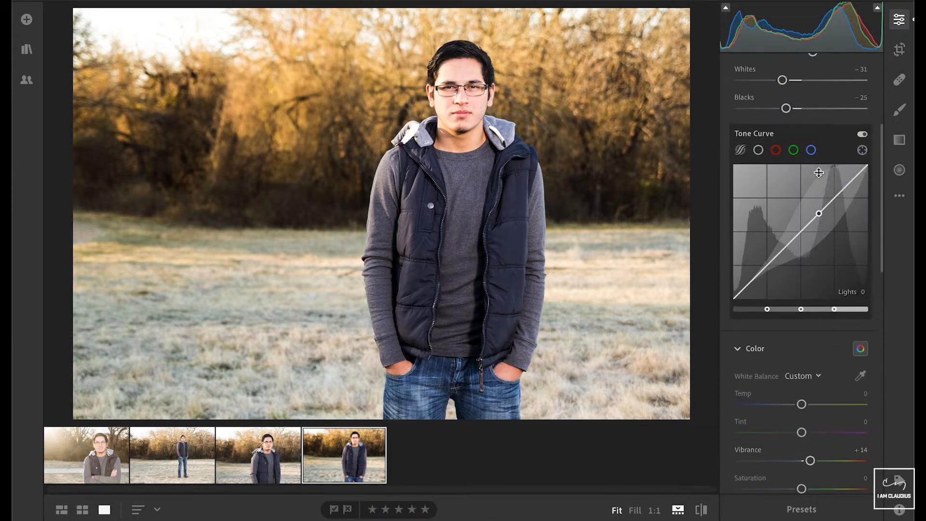
- Drag the Temp slider toward blue, settling the white balance temperature at -15
{"action": "left_click_drag", "start_coordinate": [802, 404], "coordinate": [791, 411]}
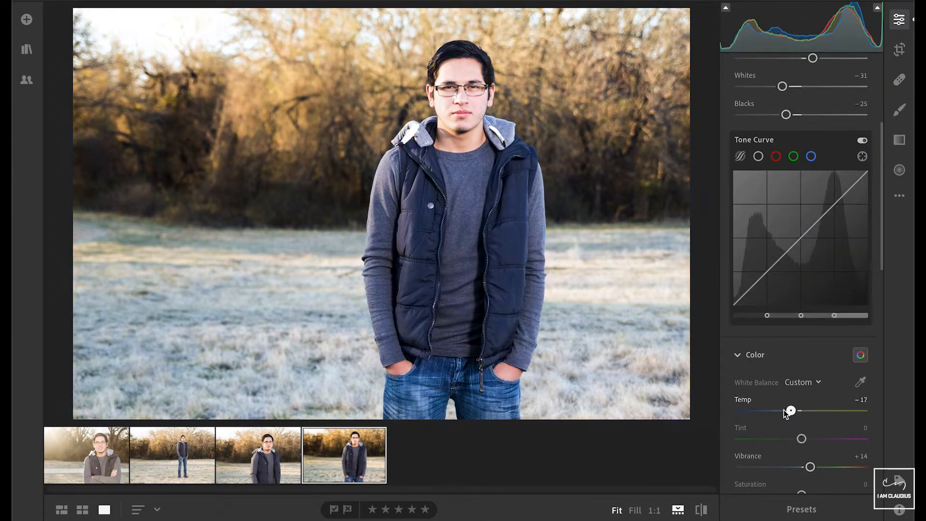
{"action": "left_click_drag", "start_coordinate": [791, 411], "coordinate": [783, 411]}
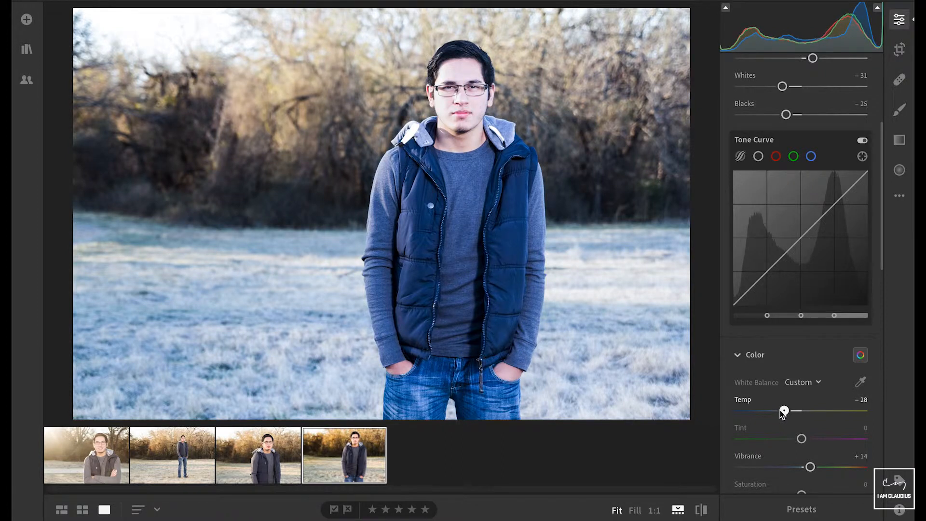
{"action": "left_click_drag", "start_coordinate": [783, 410], "coordinate": [772, 411]}
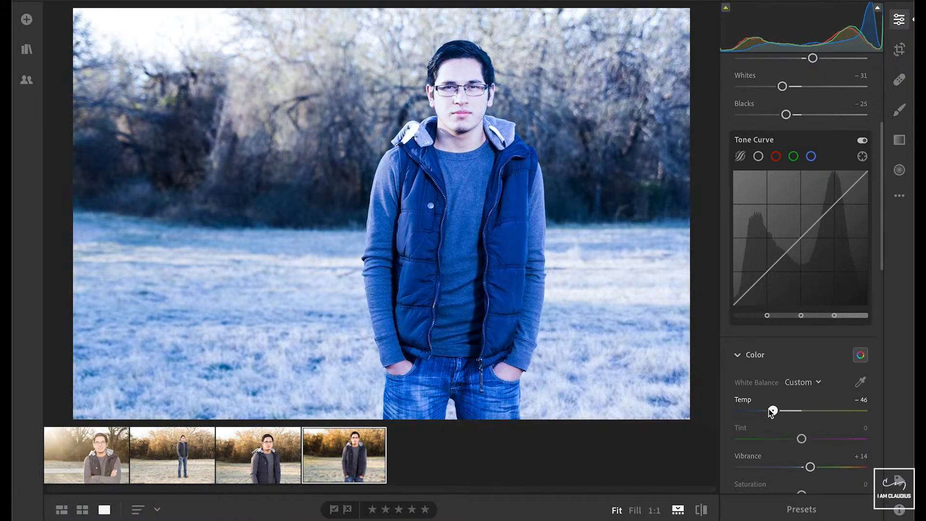
{"action": "left_click_drag", "start_coordinate": [773, 411], "coordinate": [793, 411]}
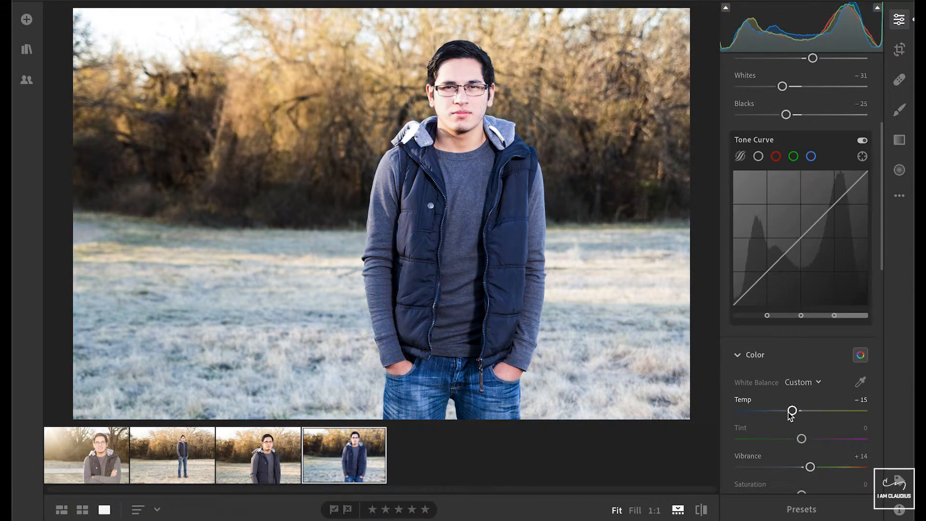
{"action": "scroll", "scroll_direction": "down", "scroll_amount": 3}
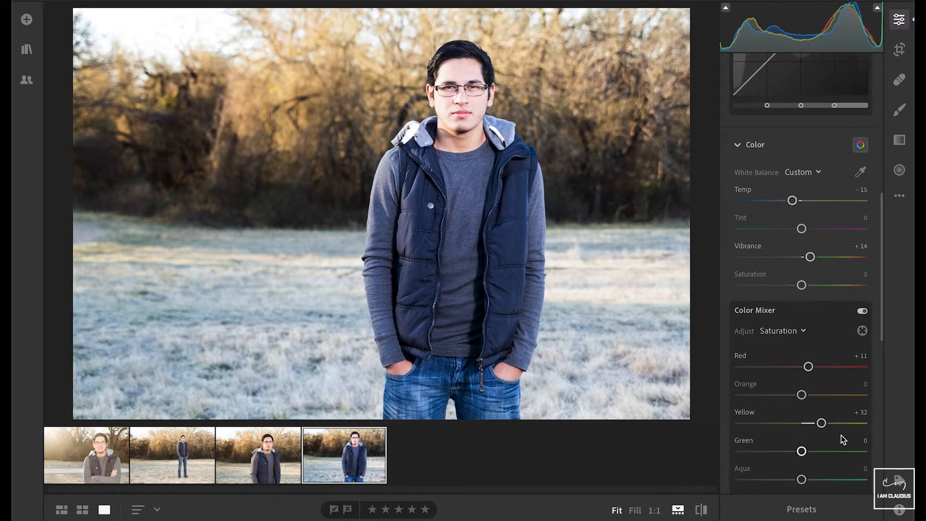
{"action": "scroll", "scroll_direction": "down", "scroll_amount": 3}
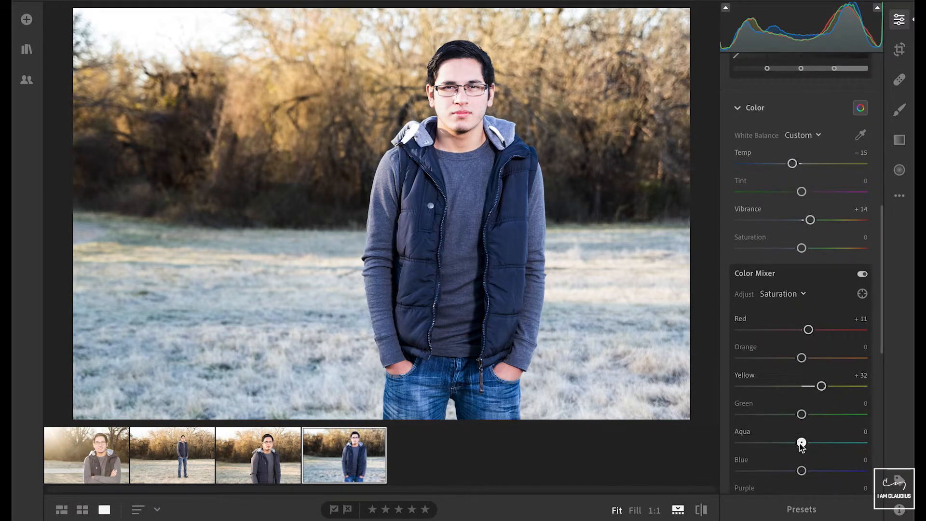
{"action": "left_click_drag", "start_coordinate": [802, 443], "coordinate": [822, 442]}
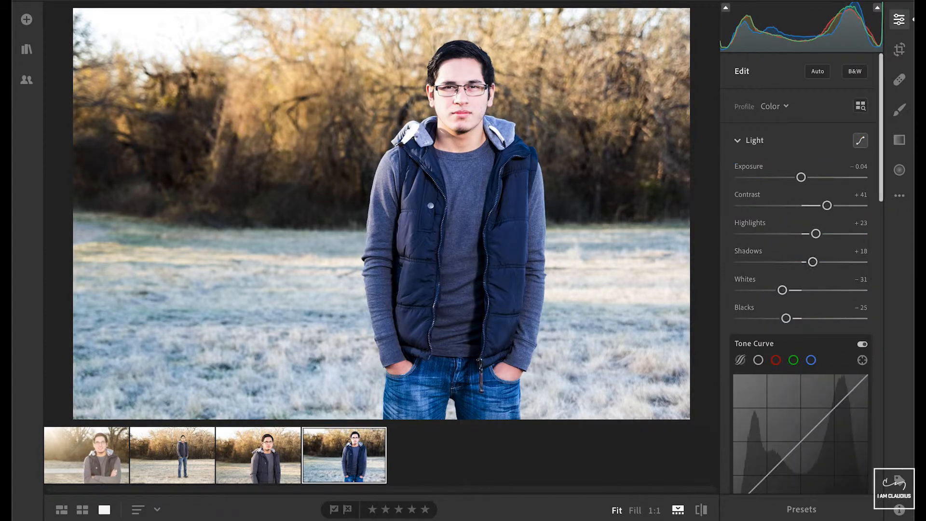
{"action": "mouse_move", "coordinate": [906, 201]}
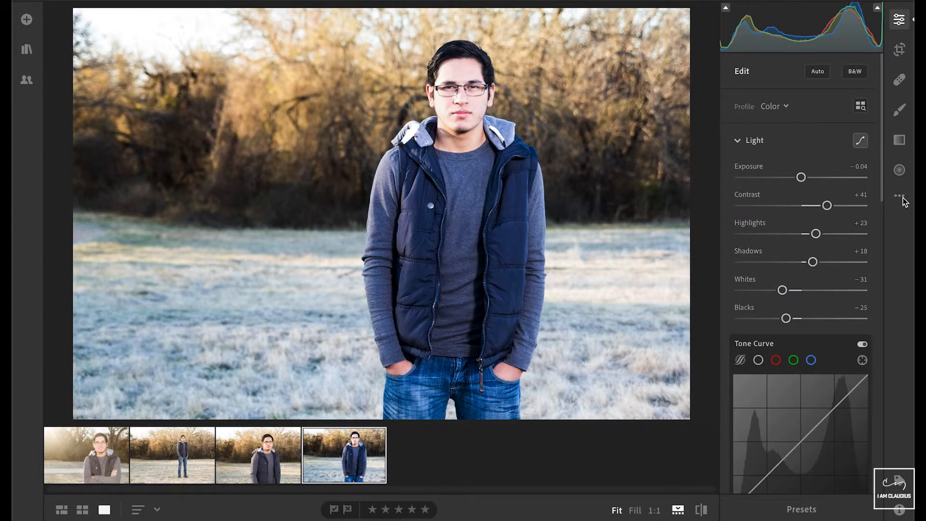
- Copy the edit settings and paste them onto the other portraits in the filmstrip
{"action": "left_click", "coordinate": [899, 196]}
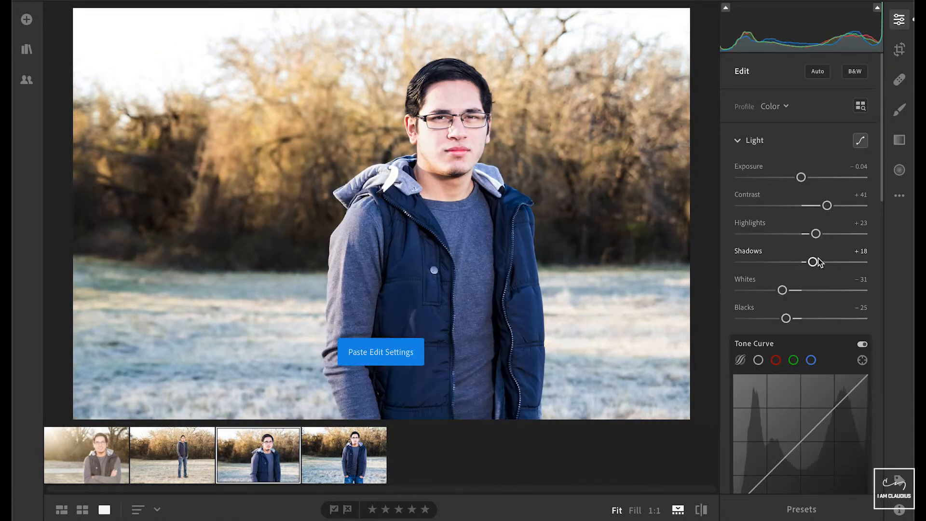
{"action": "left_click", "coordinate": [899, 196]}
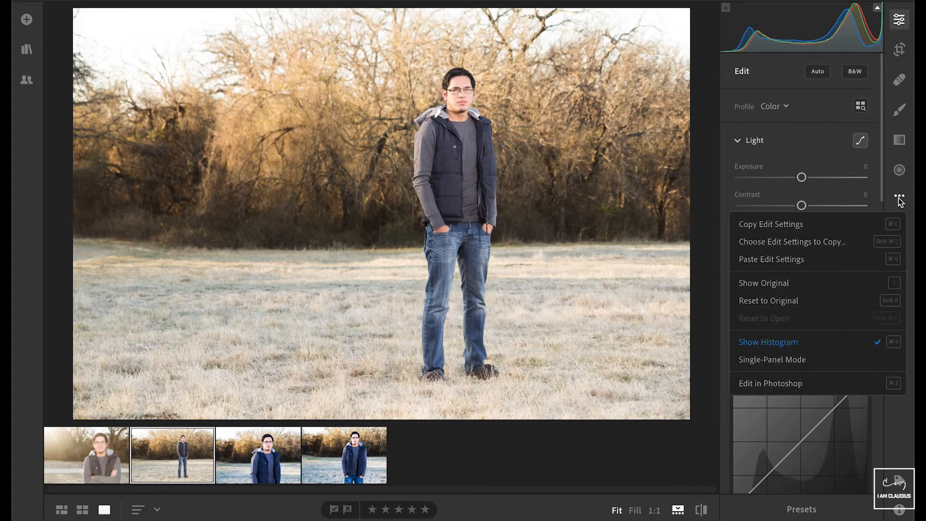
{"action": "left_click", "coordinate": [771, 259]}
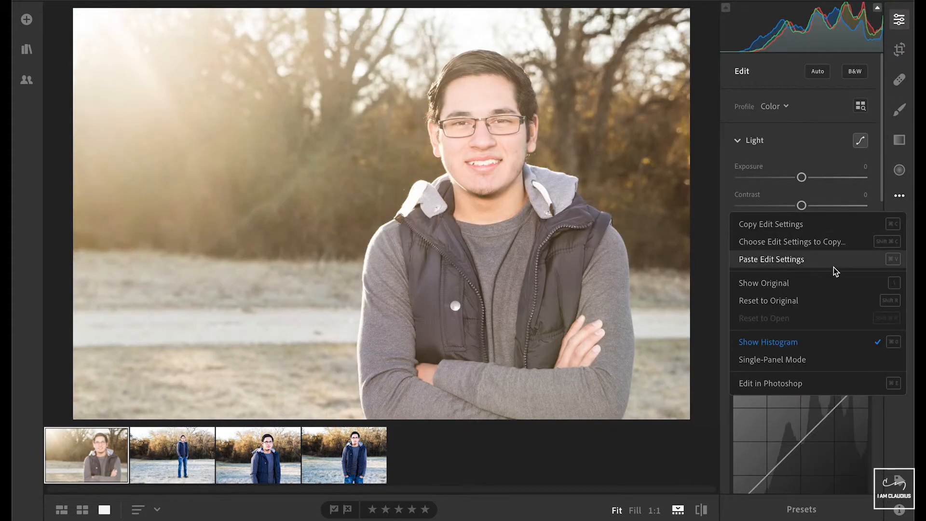
{"action": "left_click", "coordinate": [770, 258]}
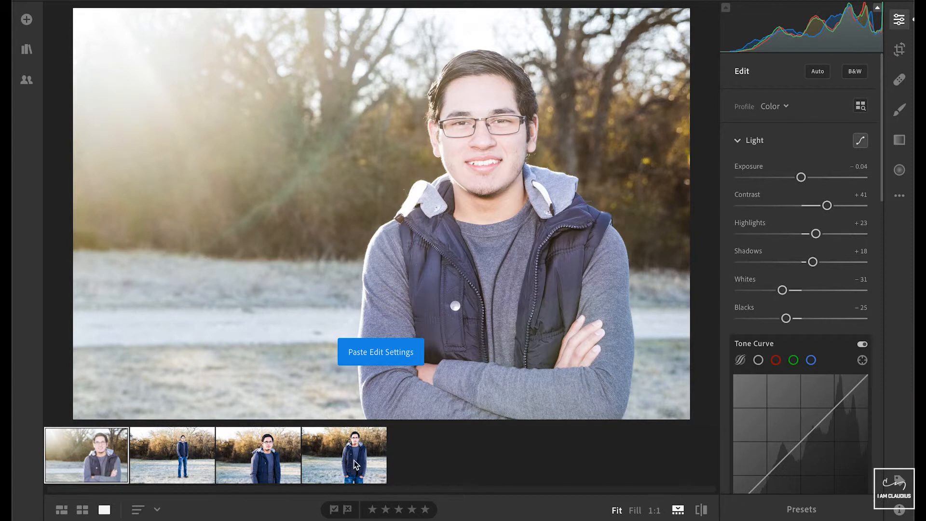
{"action": "left_click", "coordinate": [259, 454]}
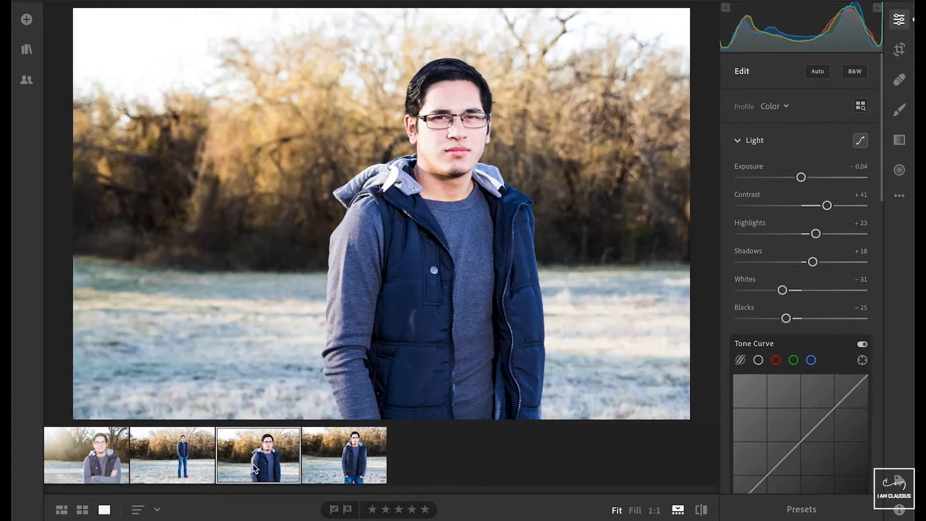